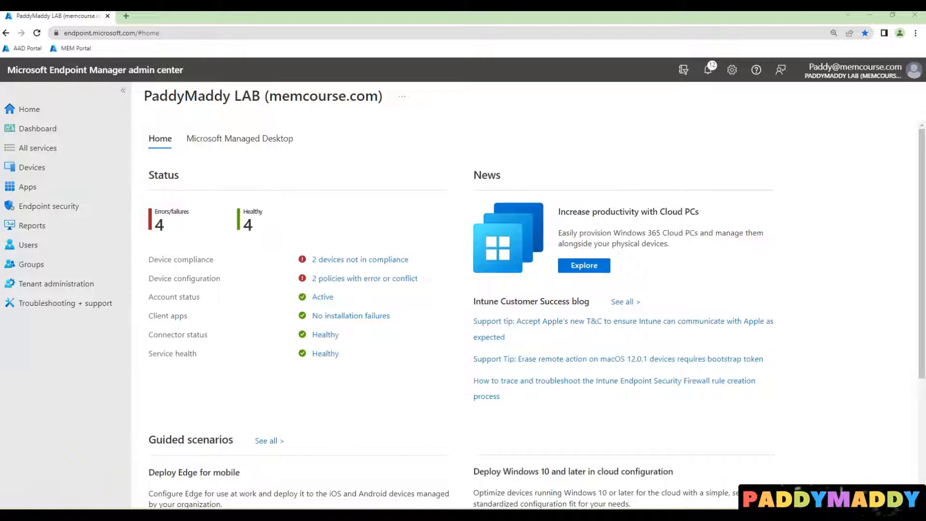
mouse_move(55, 283)
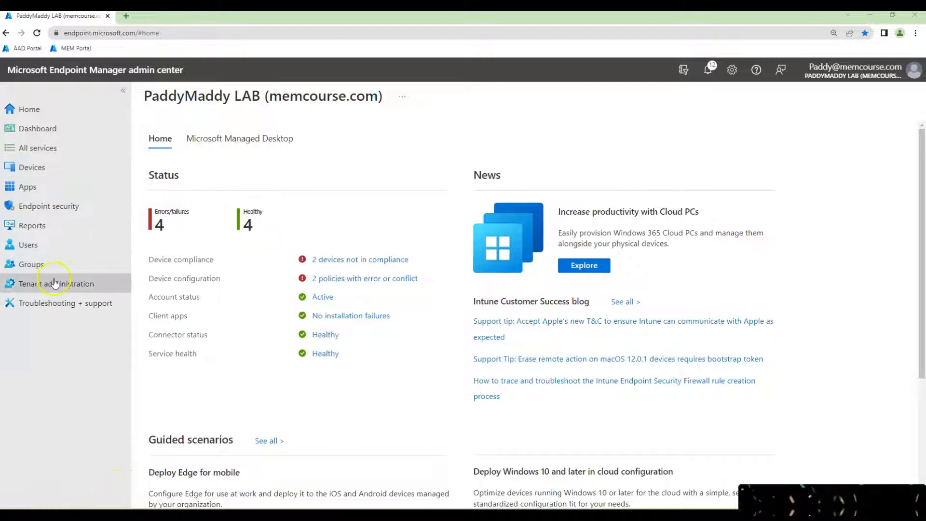
- Open Groups from the left navigation to show All groups
click(31, 263)
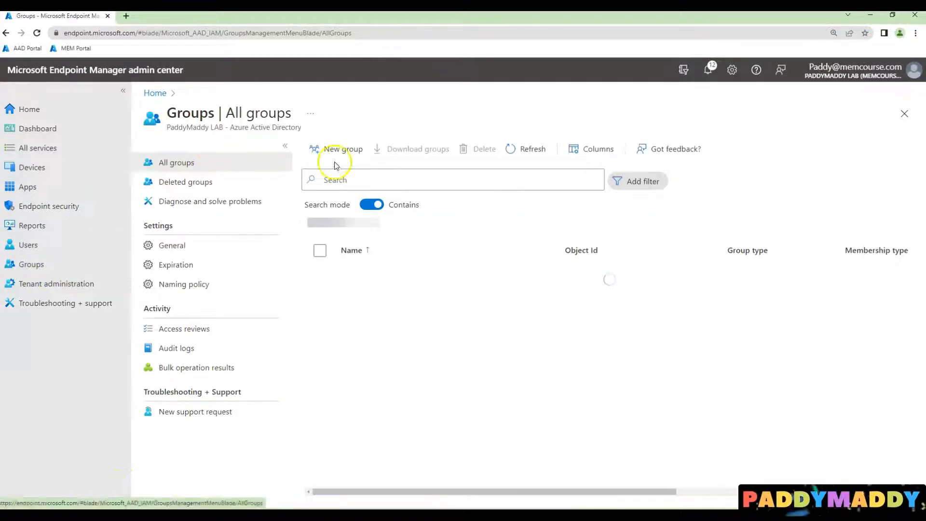
- Name and describe a new group 'All iPhones devices' with Dynamic Device membership
click(342, 148)
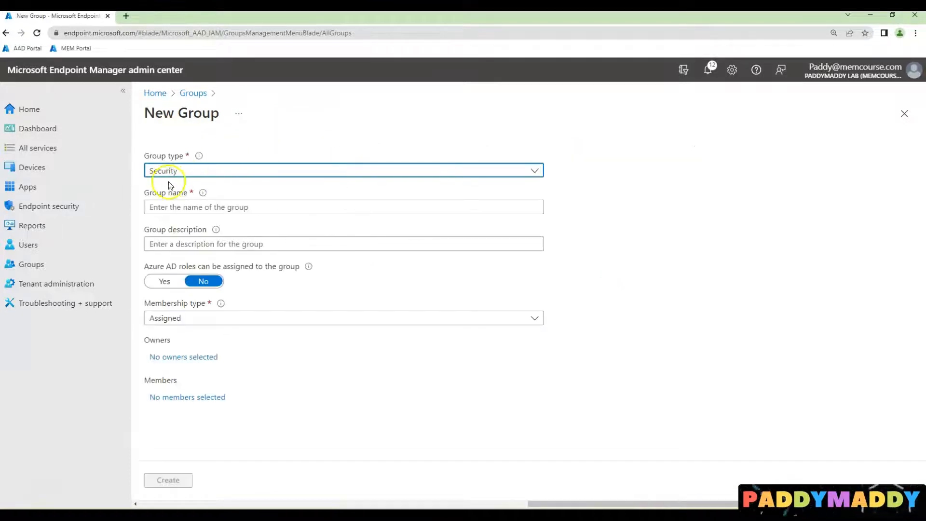
text(All iPhones devices)
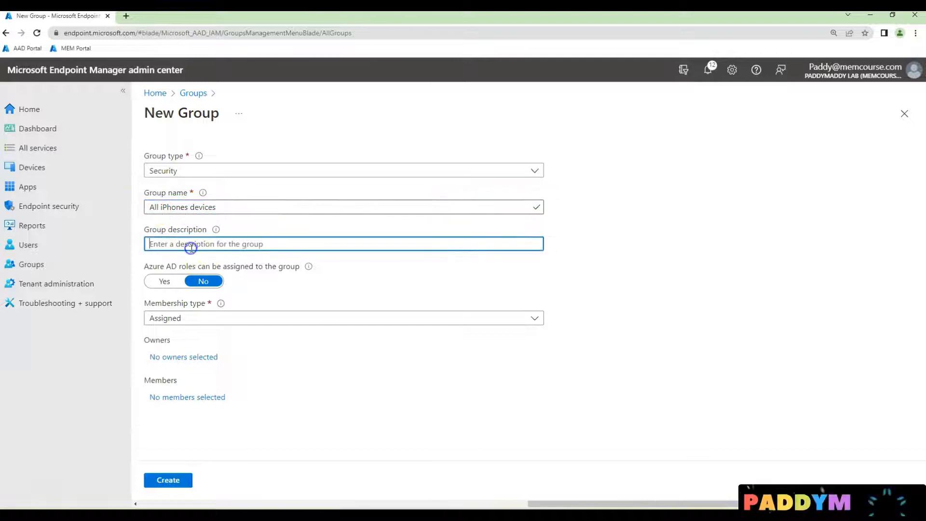
text(All iPhones devices)
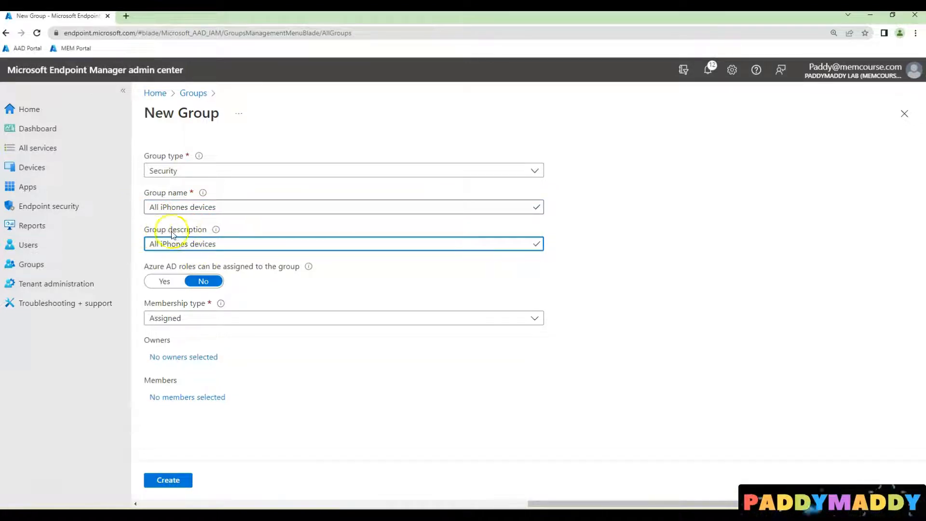
mouse_move(187, 397)
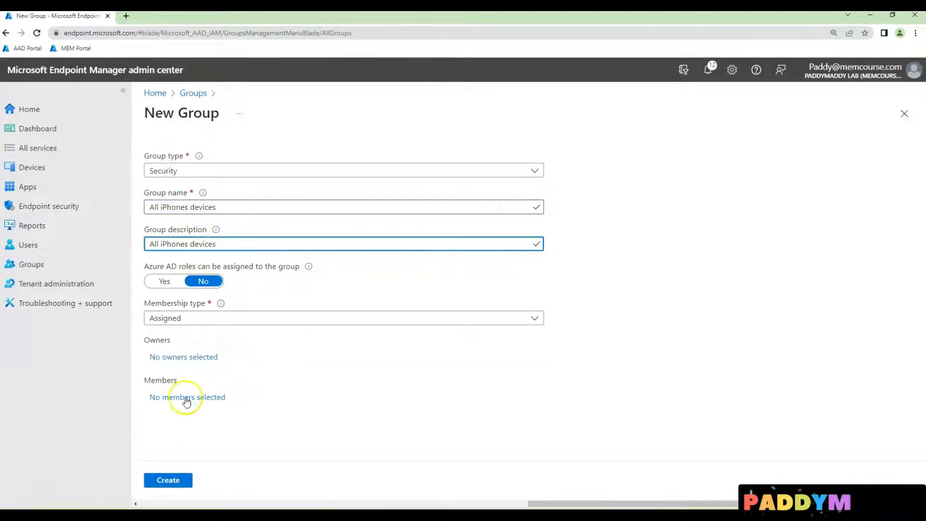
click(343, 317)
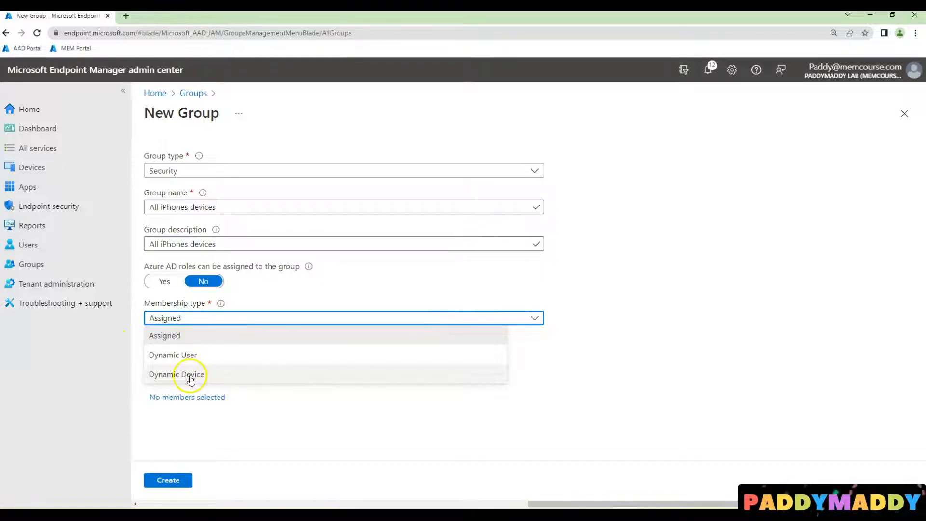
click(177, 374)
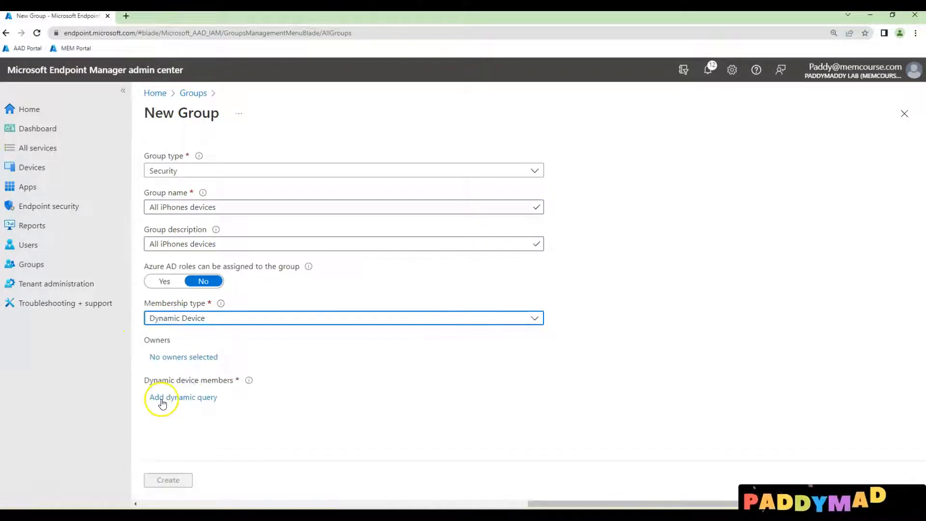
- Start a dynamic query with property deviceOSType and operator Equals
click(182, 397)
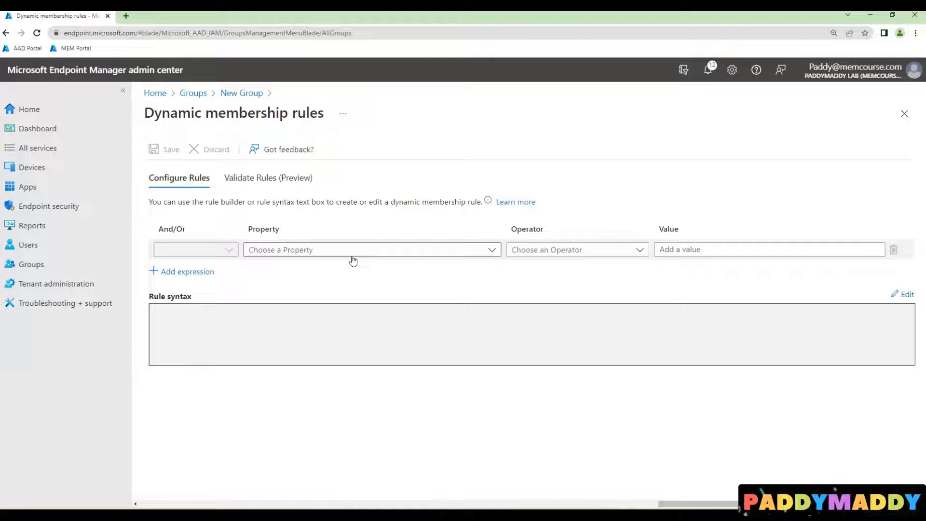
mouse_move(362, 253)
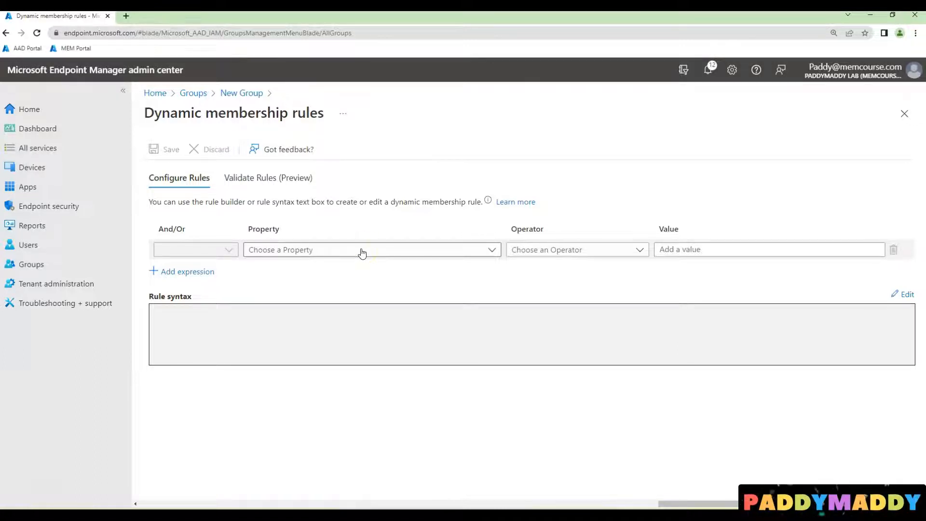
click(371, 250)
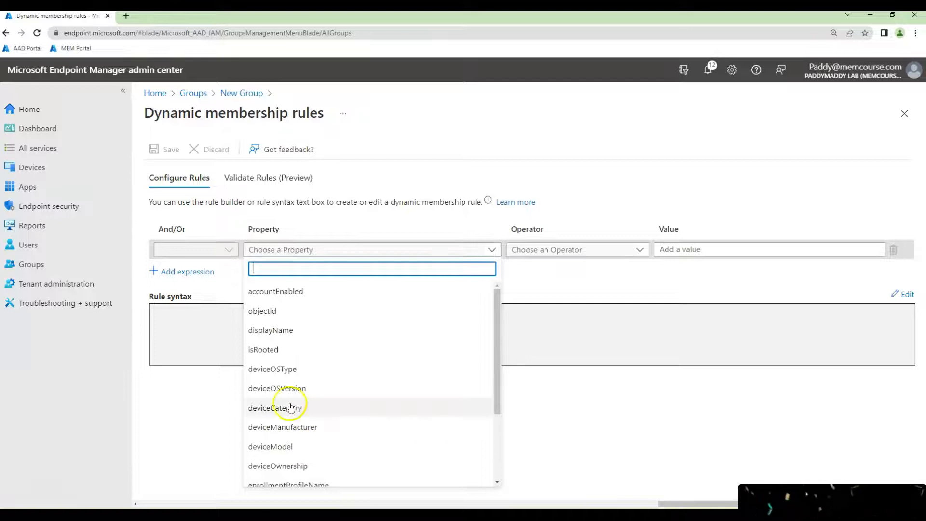
mouse_move(295, 369)
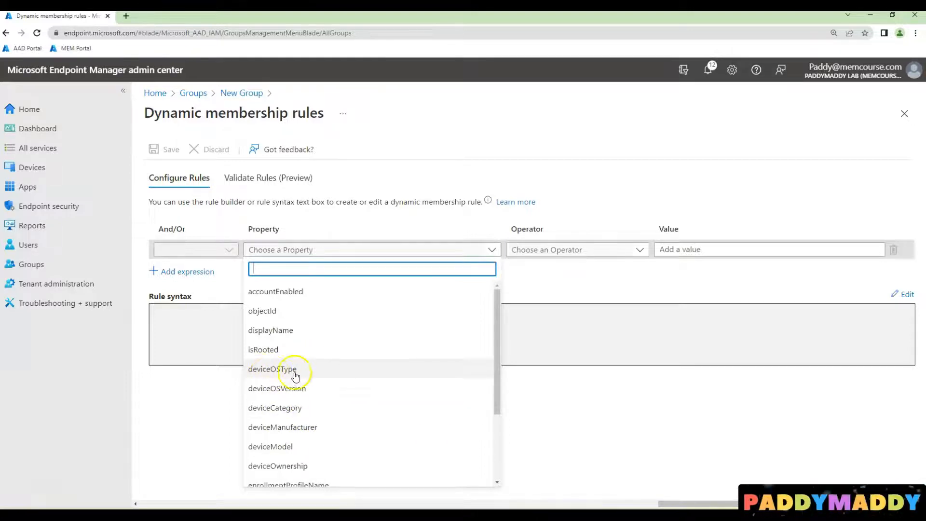
mouse_move(252, 378)
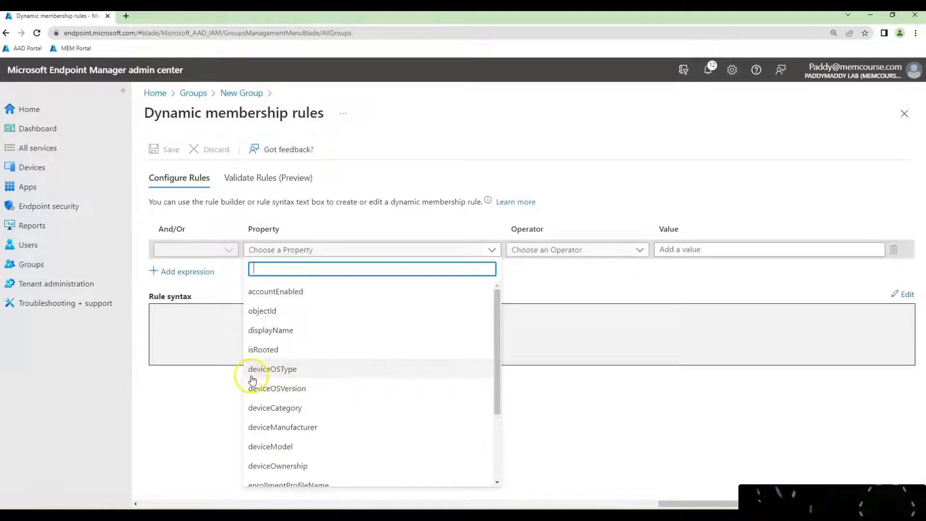
click(271, 369)
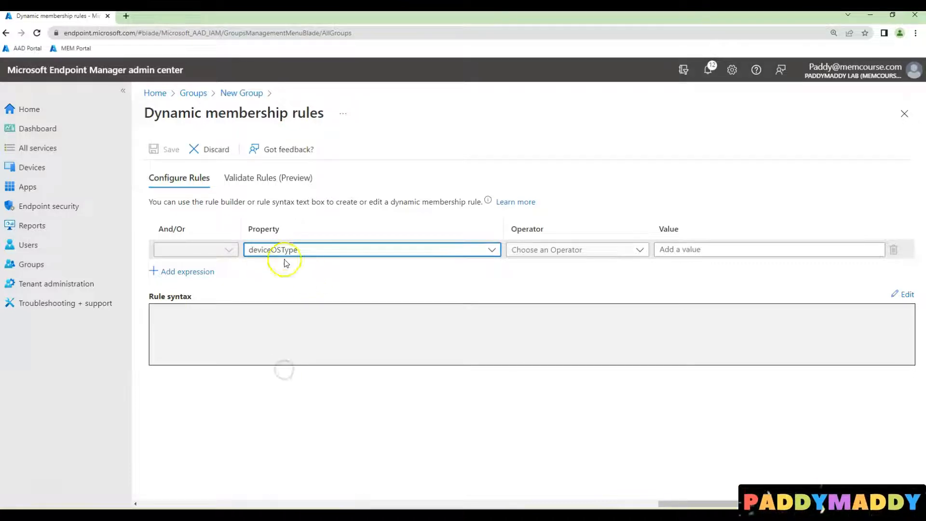
mouse_move(316, 265)
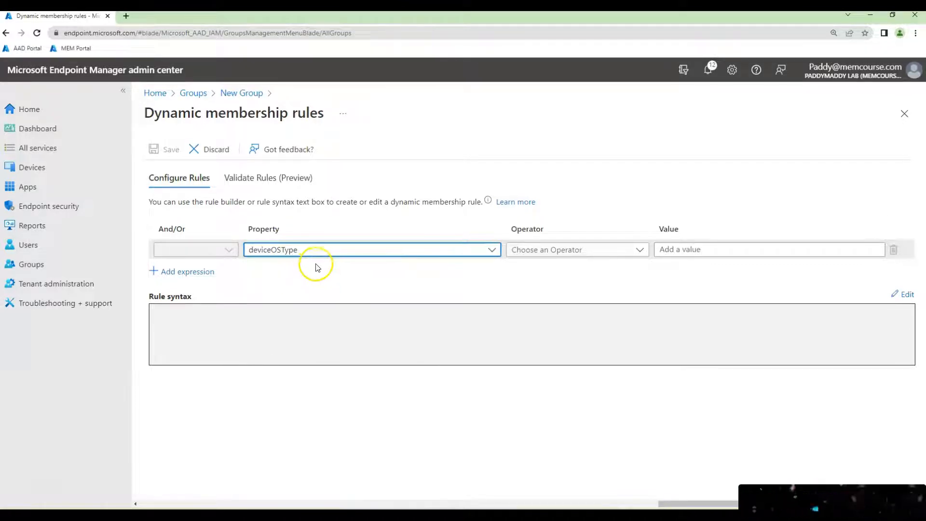
click(576, 249)
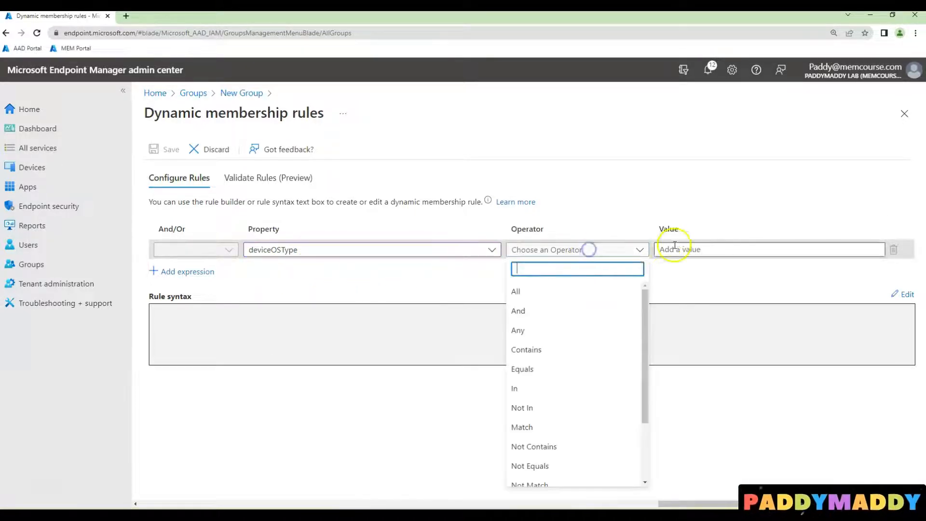
mouse_move(571, 229)
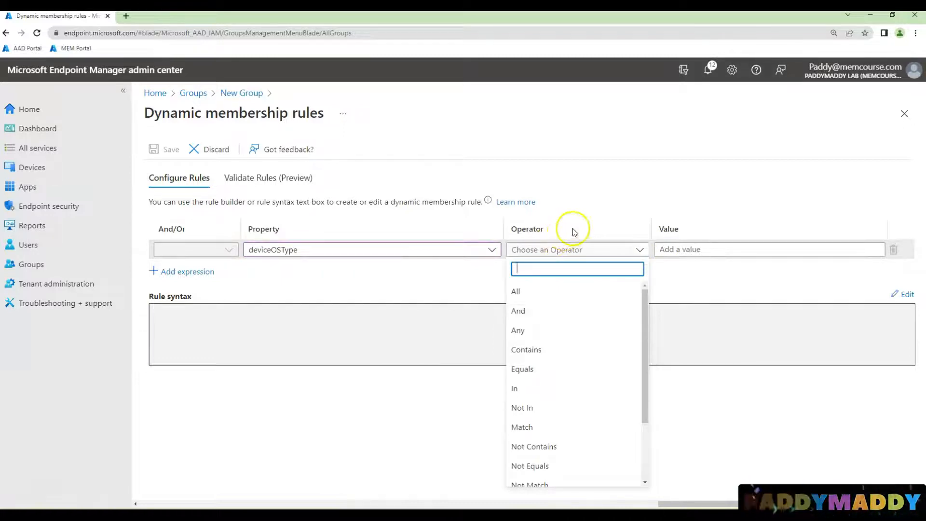
click(522, 369)
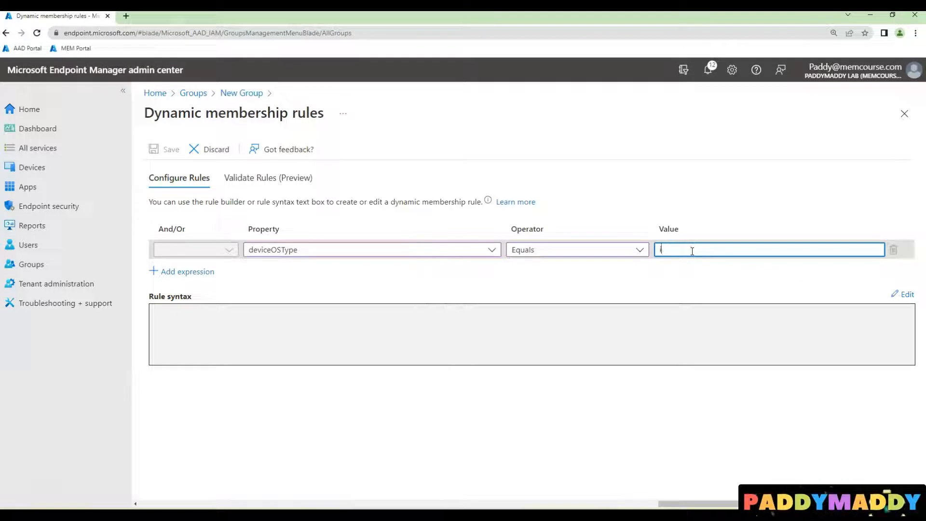
- Enter iPhone as the rule value and move to Validate Rules
text(iPhone)
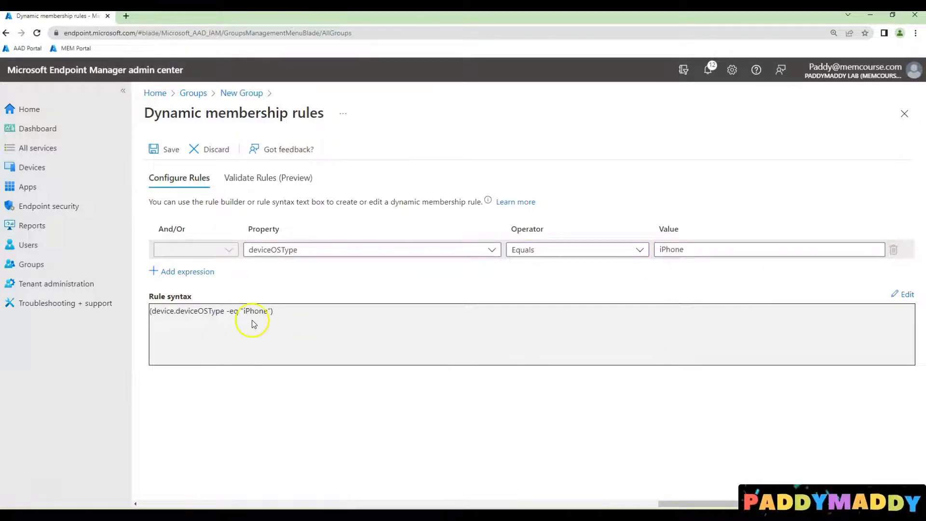
mouse_move(283, 334)
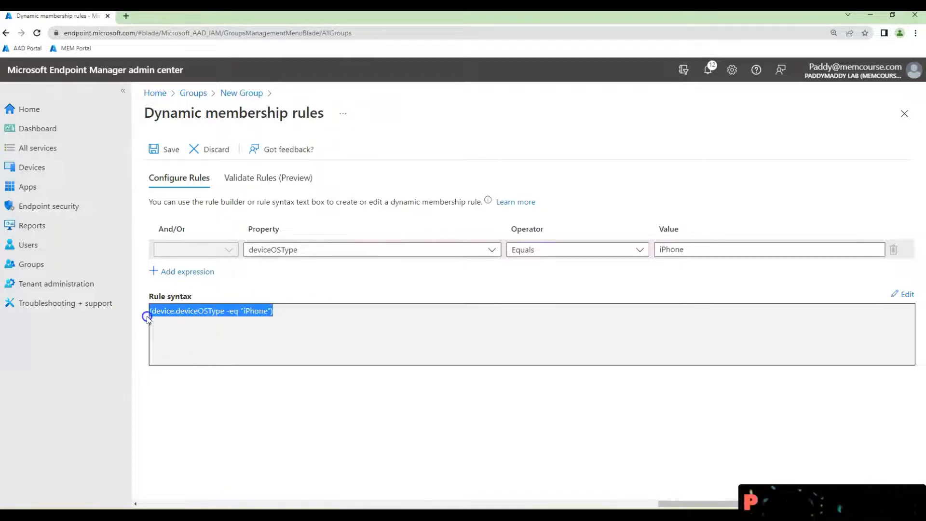
click(307, 324)
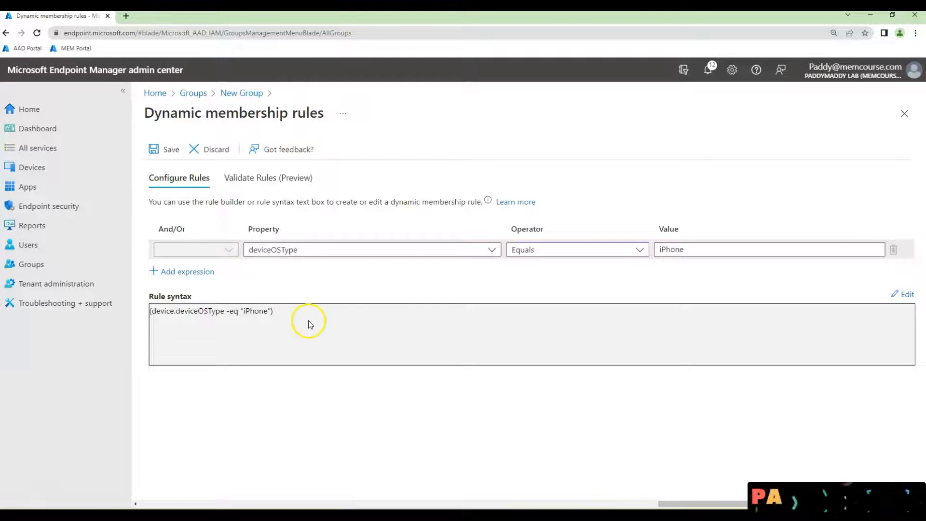
mouse_move(260, 181)
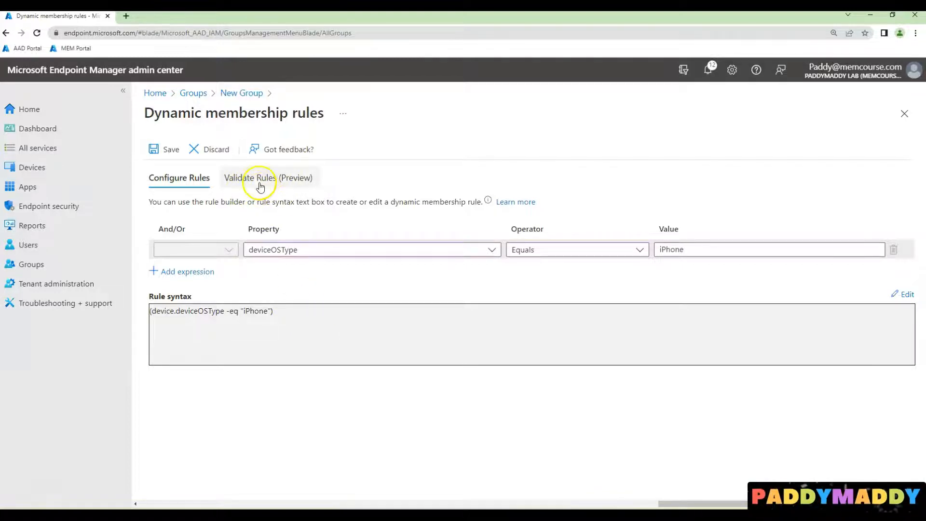
click(268, 178)
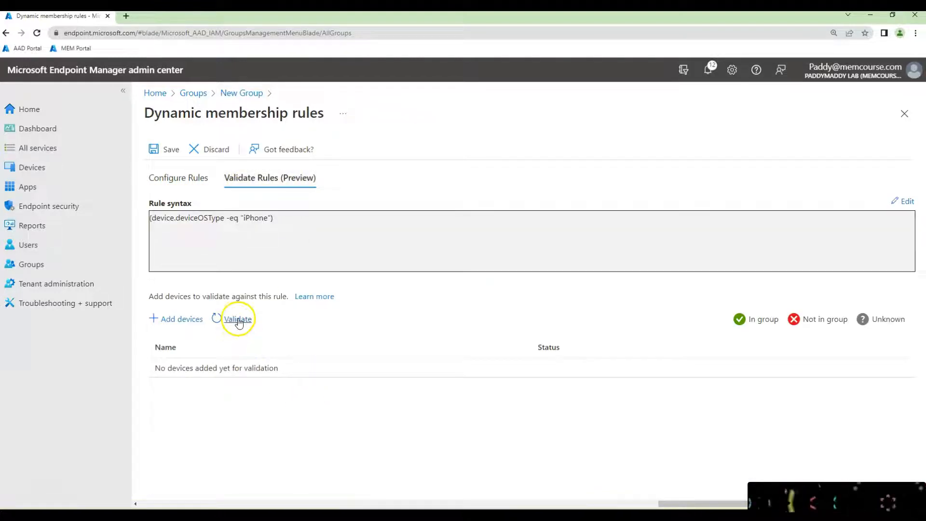
- Add the iPhone and other test devices to validate the deviceOSType rule
click(180, 318)
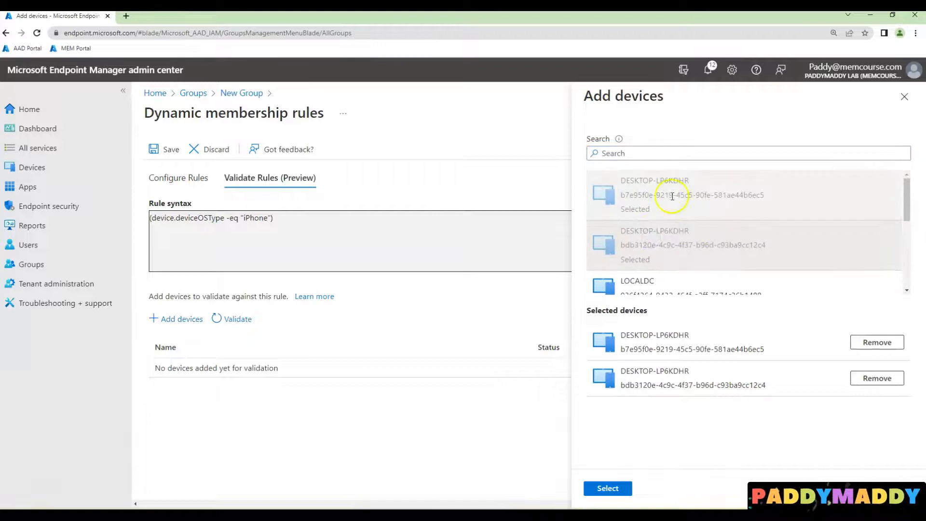
scroll(down, 3)
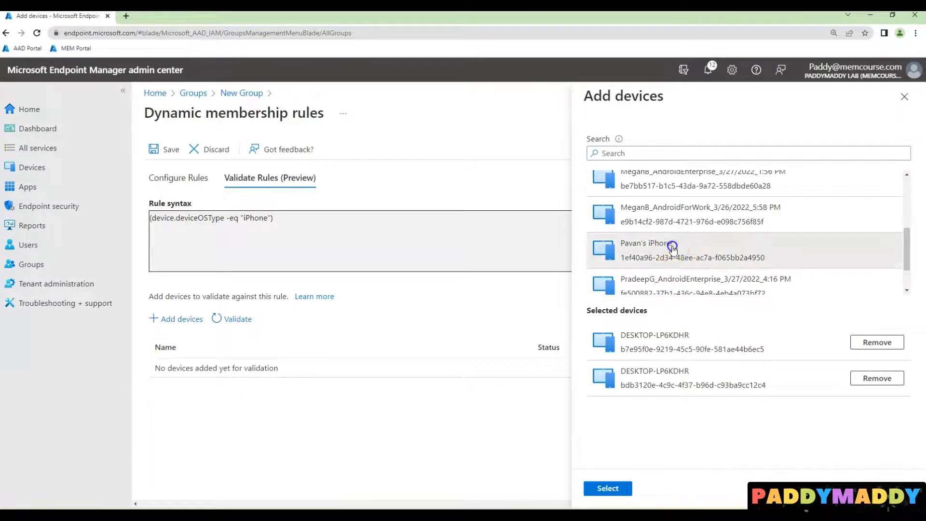
click(670, 251)
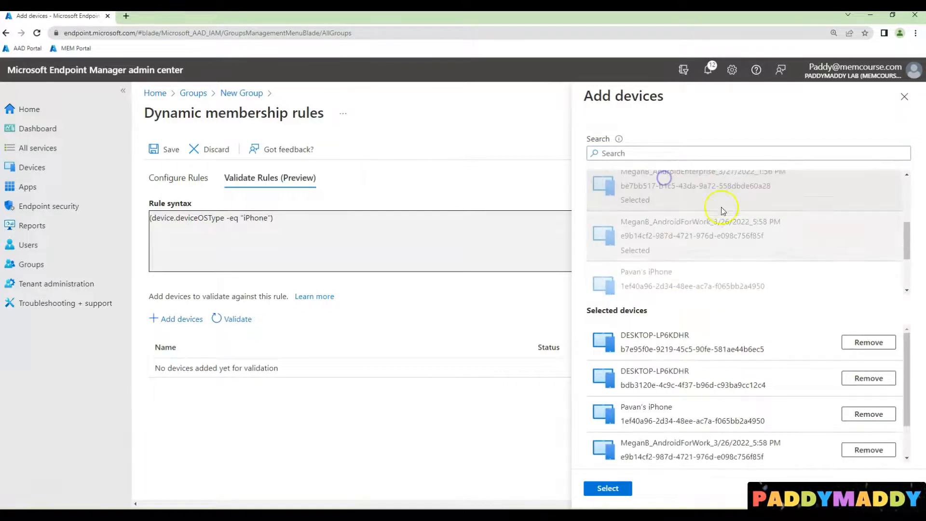
click(607, 488)
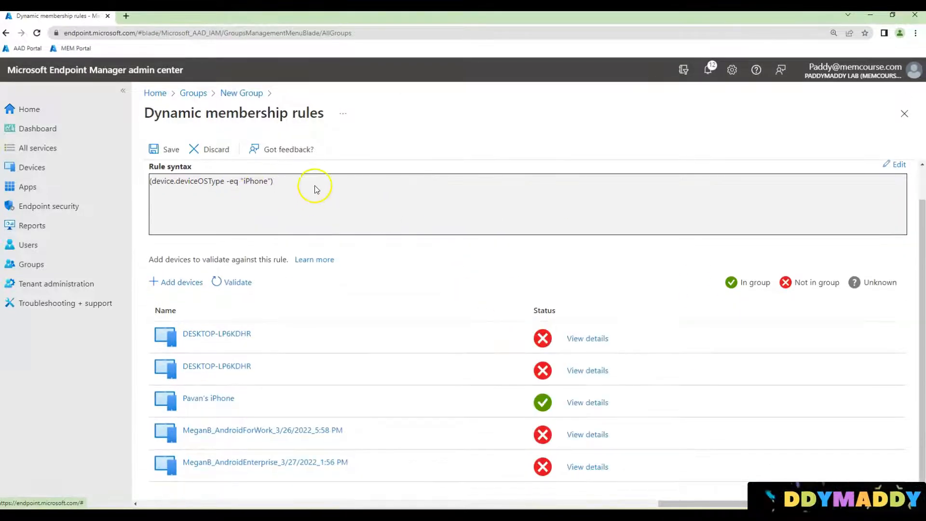
mouse_move(257, 195)
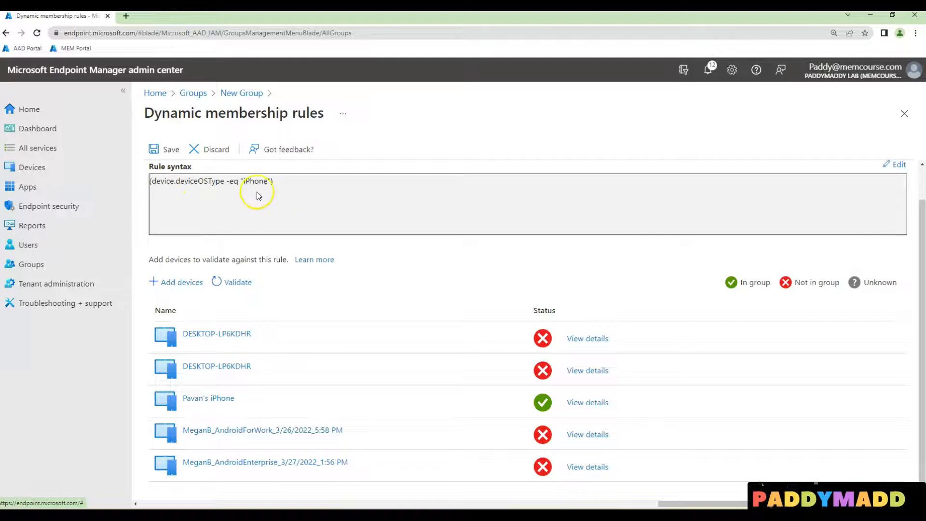
mouse_move(294, 188)
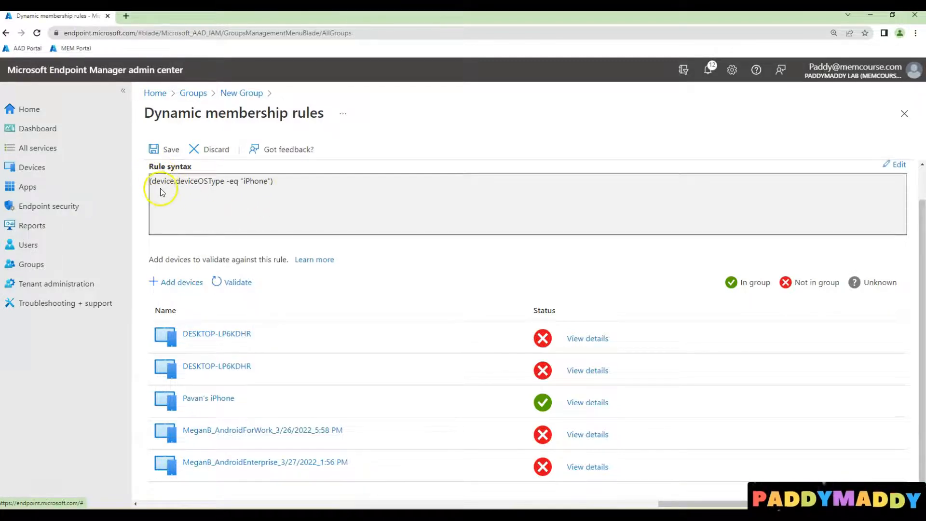
triple_click(210, 181)
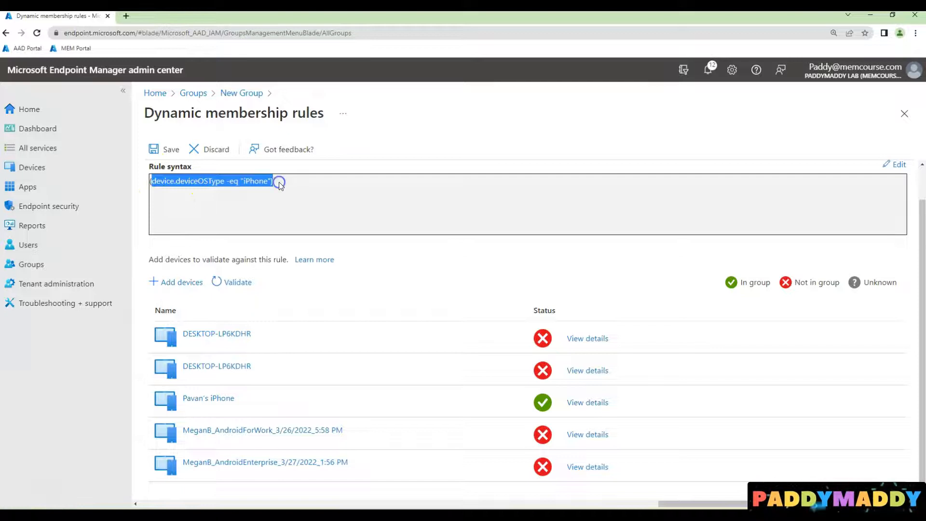
mouse_move(229, 402)
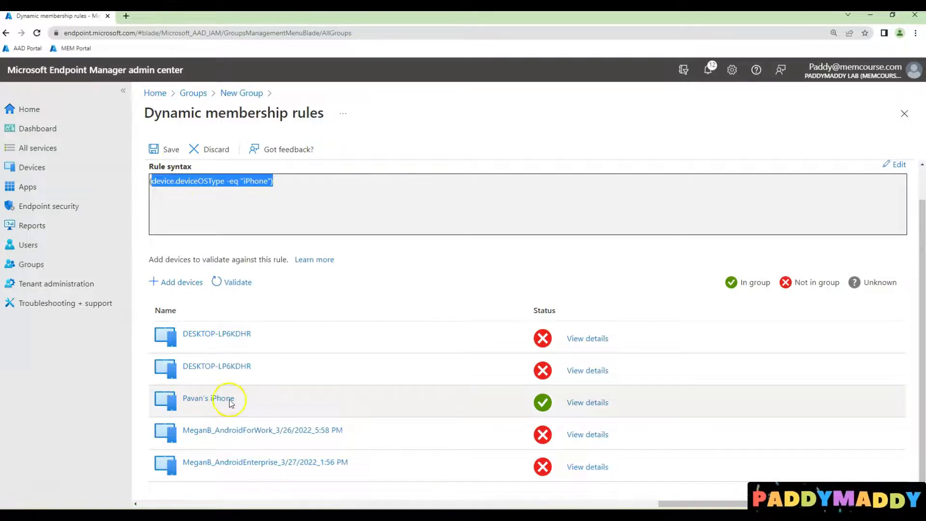
click(587, 402)
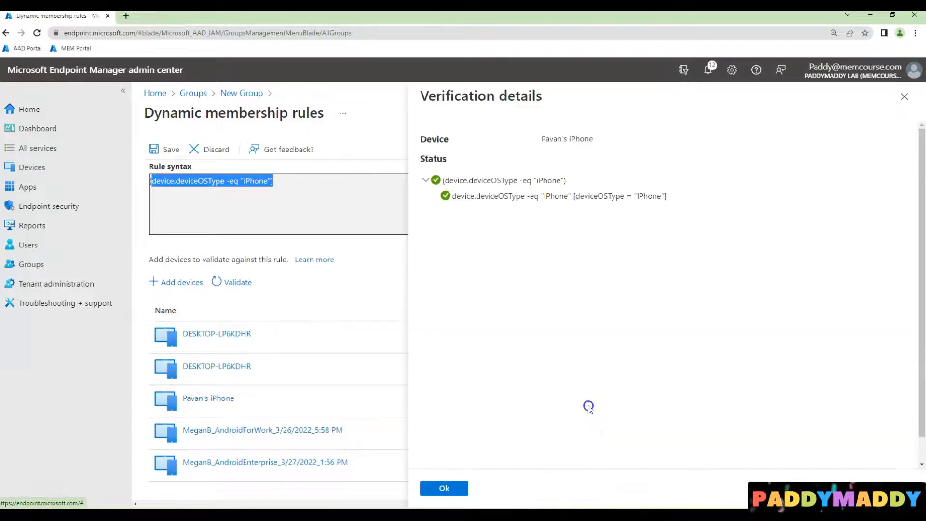
mouse_move(552, 195)
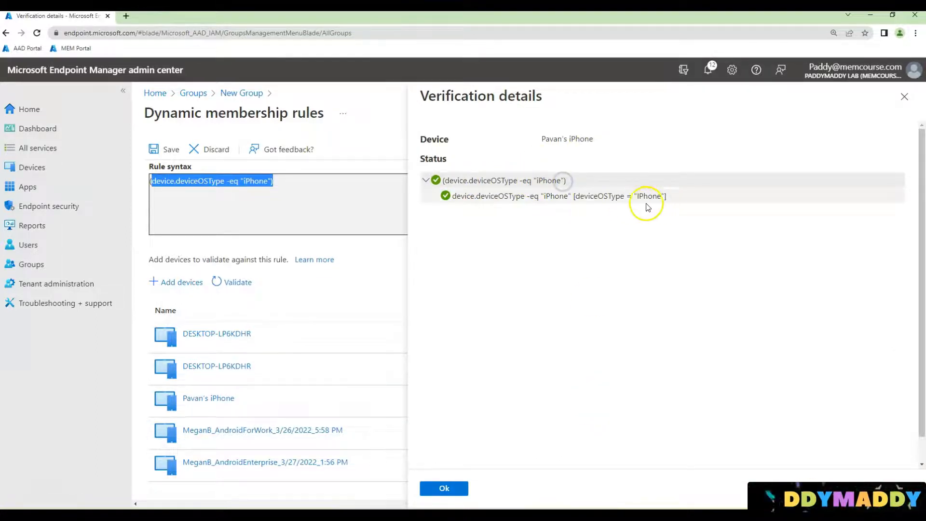
mouse_move(613, 204)
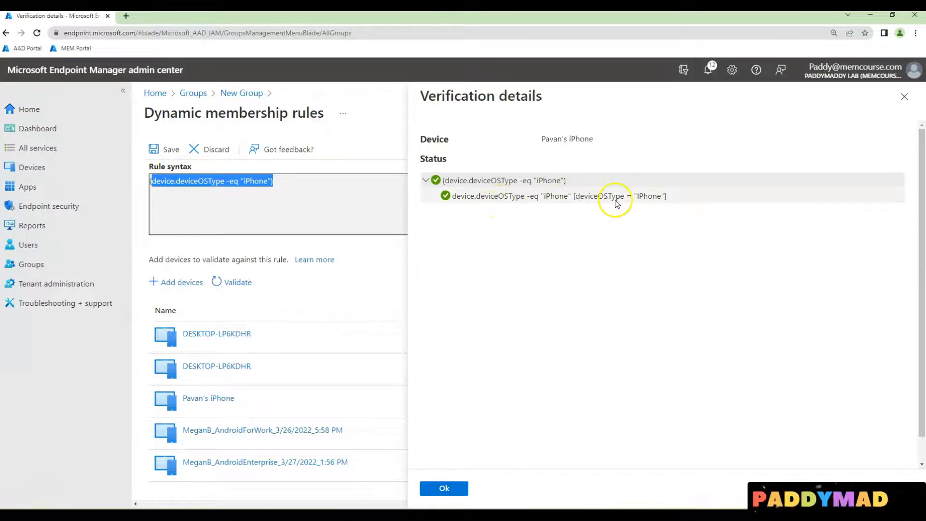
mouse_move(527, 203)
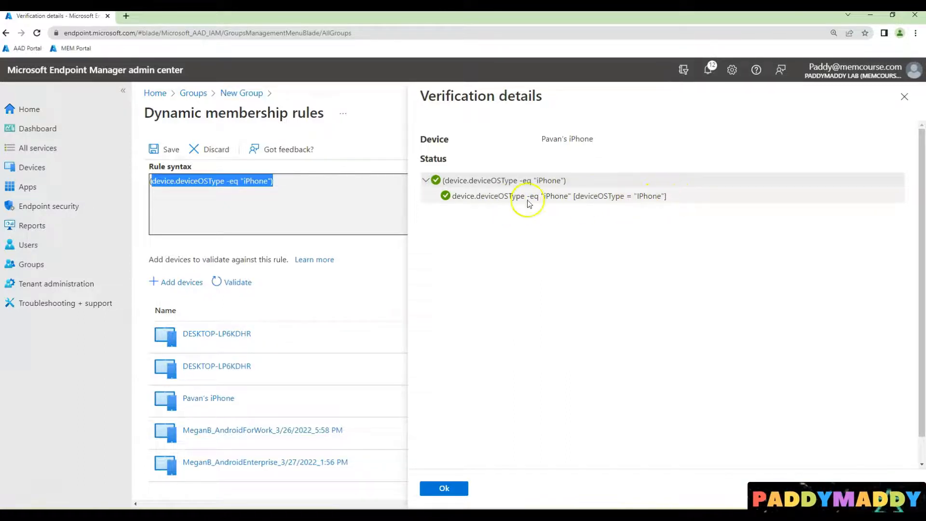
mouse_move(577, 184)
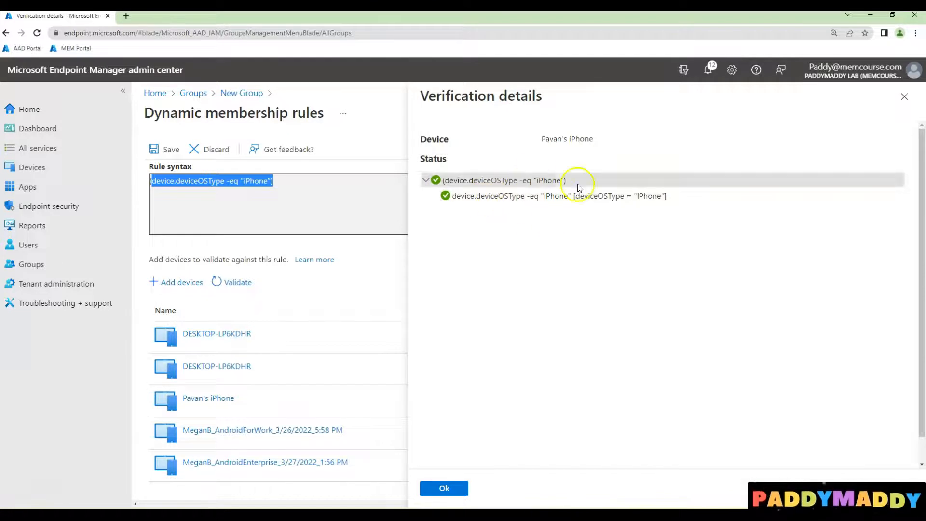
click(444, 487)
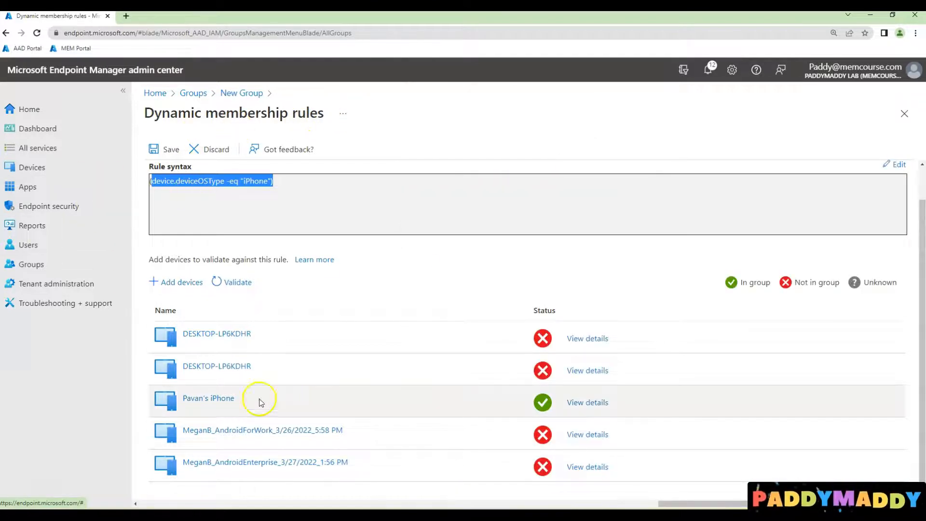
mouse_move(586, 445)
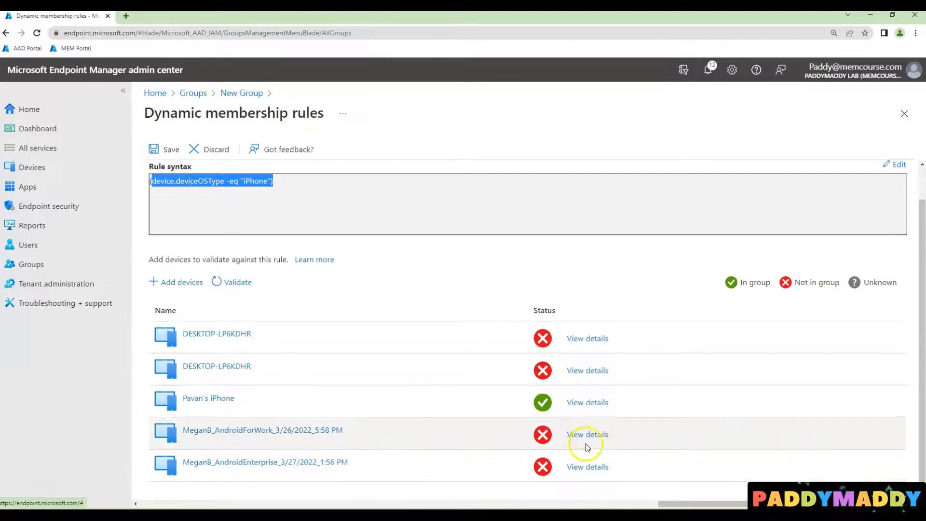
click(587, 434)
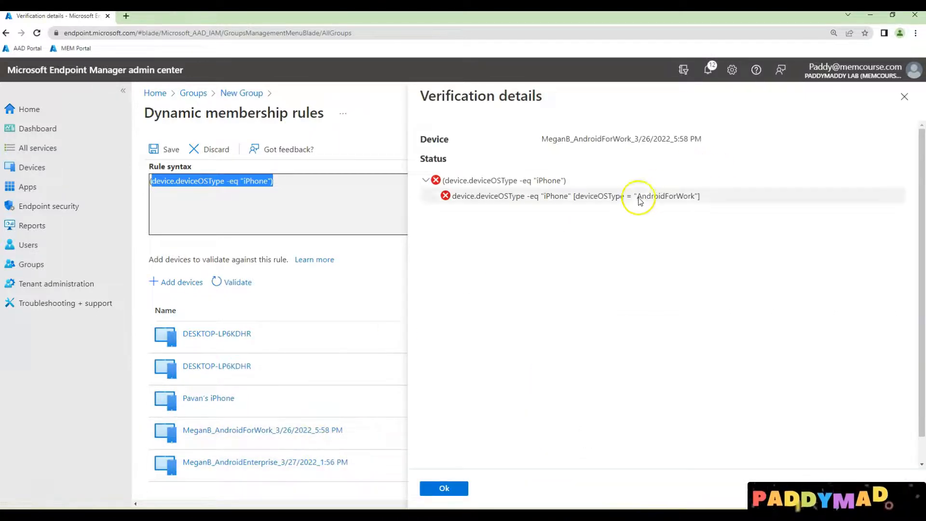
mouse_move(545, 184)
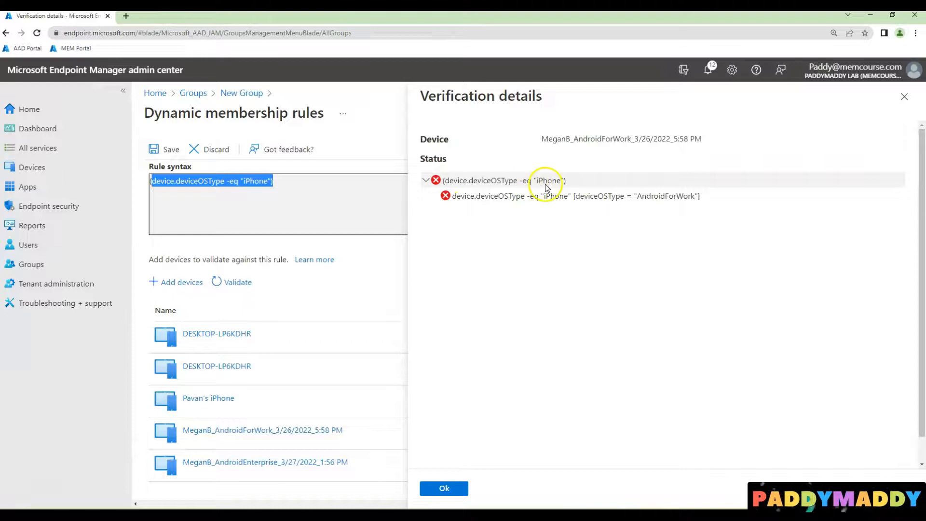
mouse_move(498, 181)
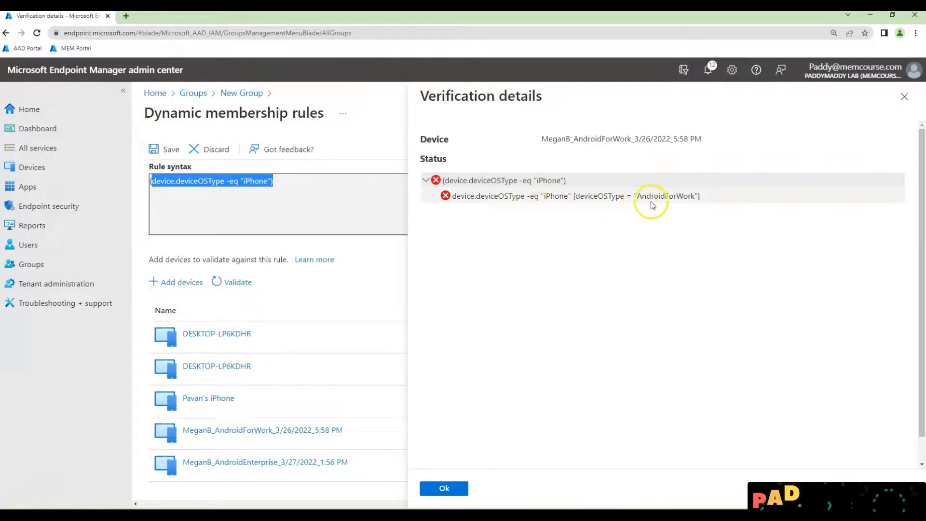
mouse_move(667, 195)
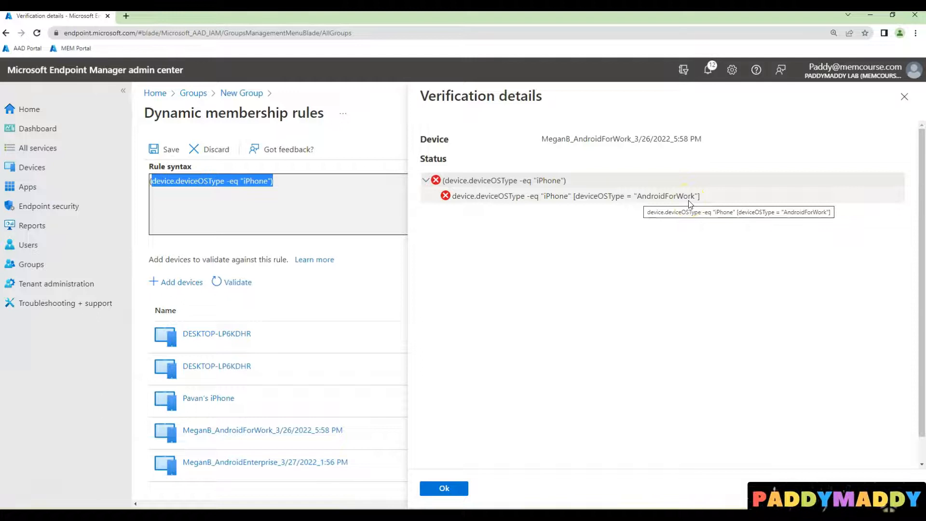
mouse_move(663, 201)
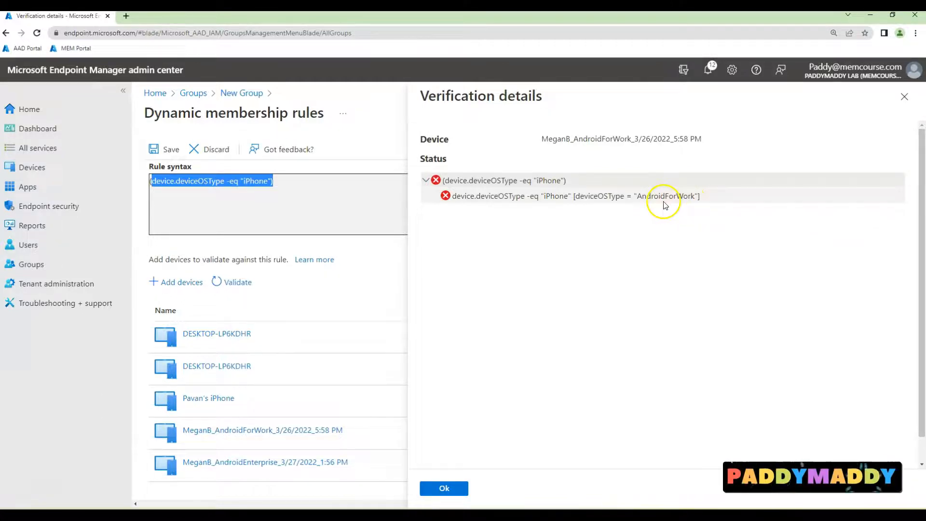
mouse_move(463, 199)
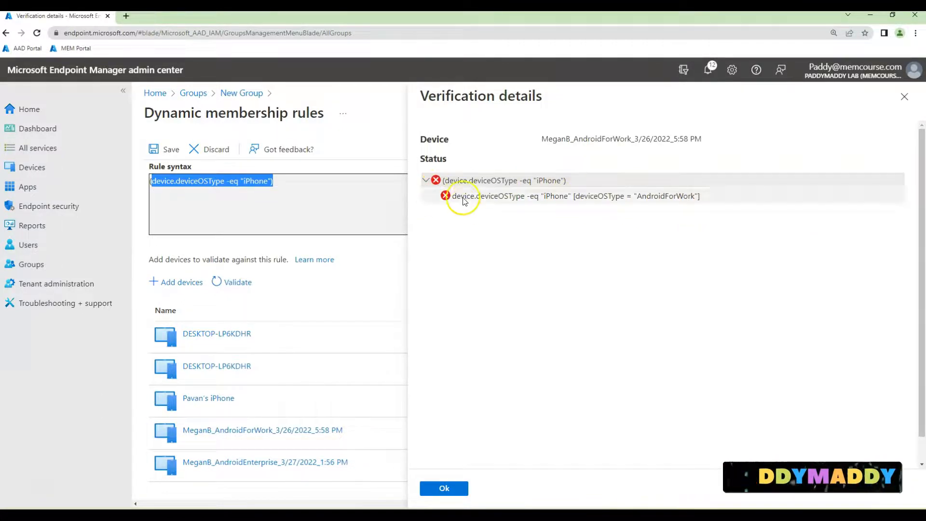
mouse_move(444, 488)
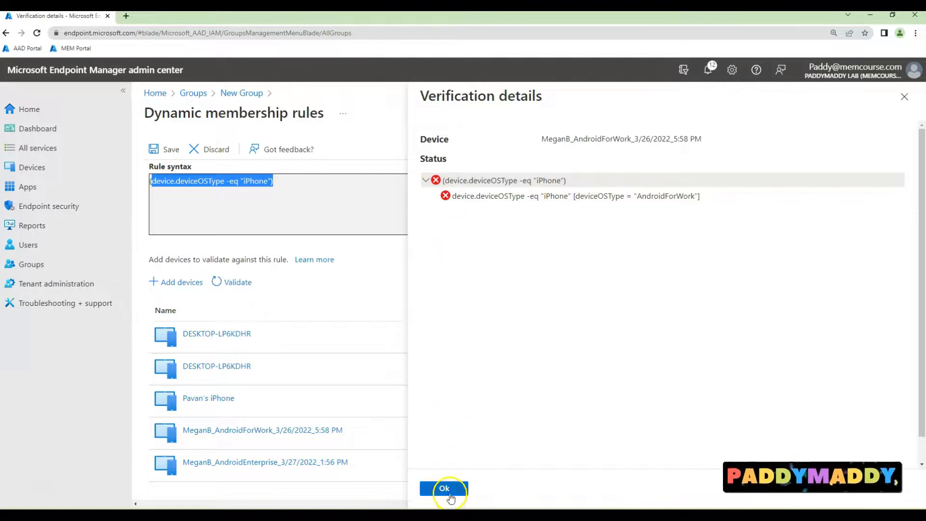
click(444, 487)
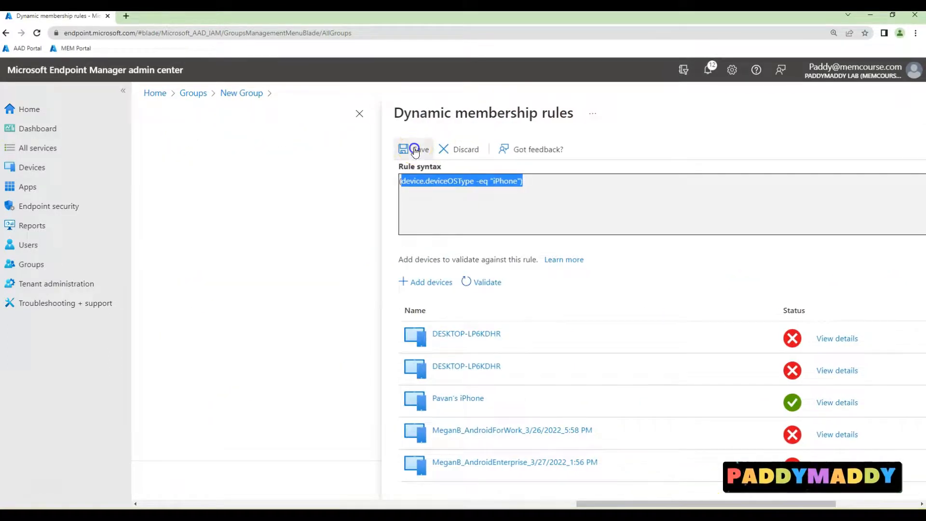
- Save the deviceOSType eq iPhone rule and create the 'All iPhones devices' group
click(414, 149)
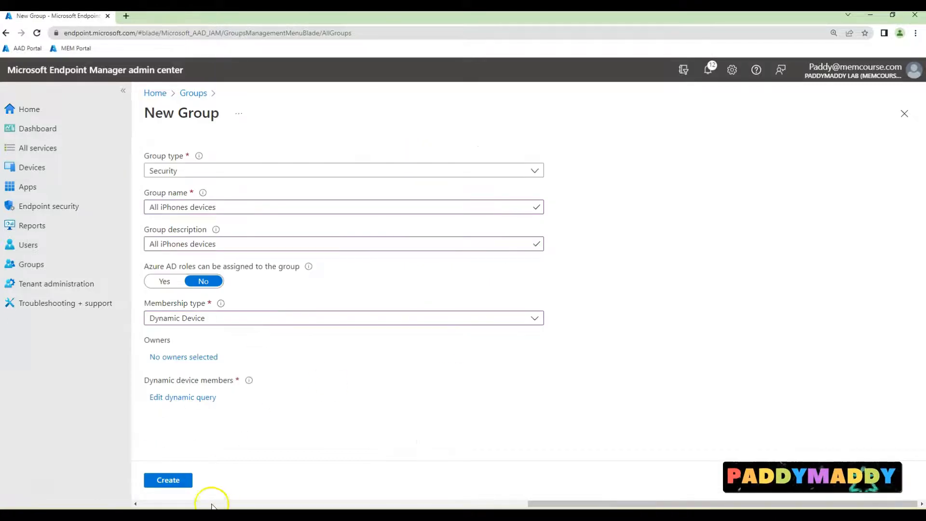
click(168, 479)
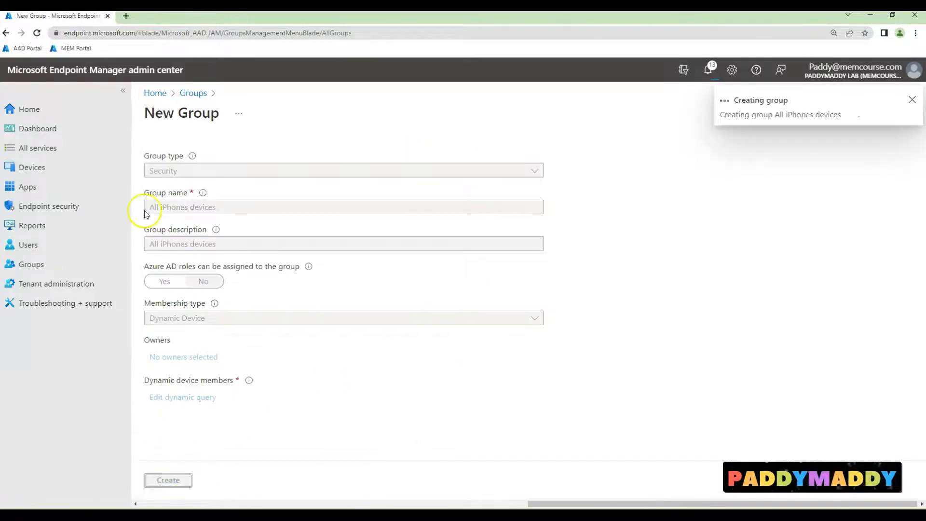
click(167, 479)
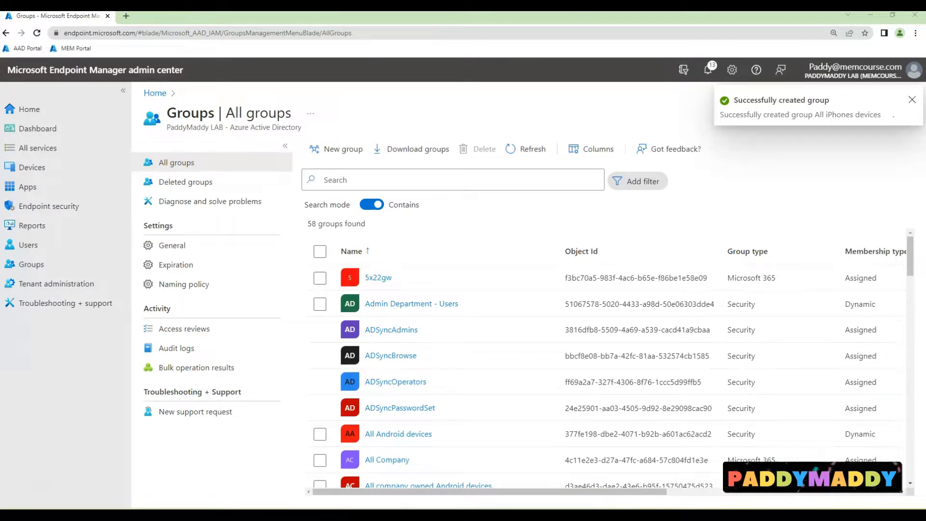
- Search groups for 'All iPhones devices' and open the matching group
text(All iPhones devices)
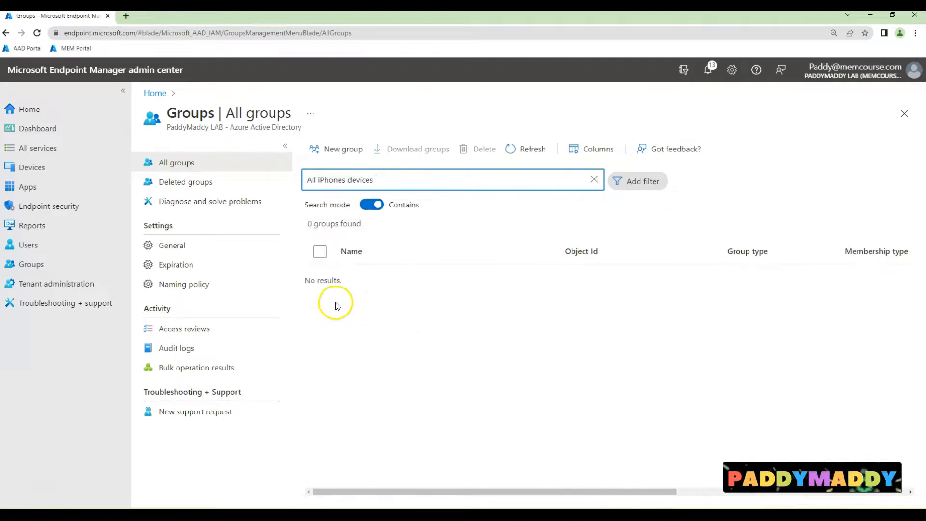
click(372, 205)
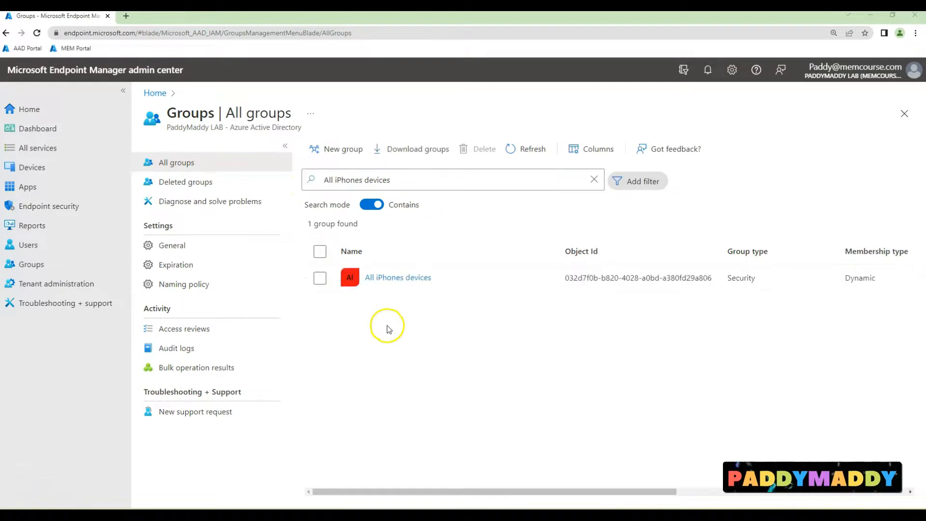
click(384, 180)
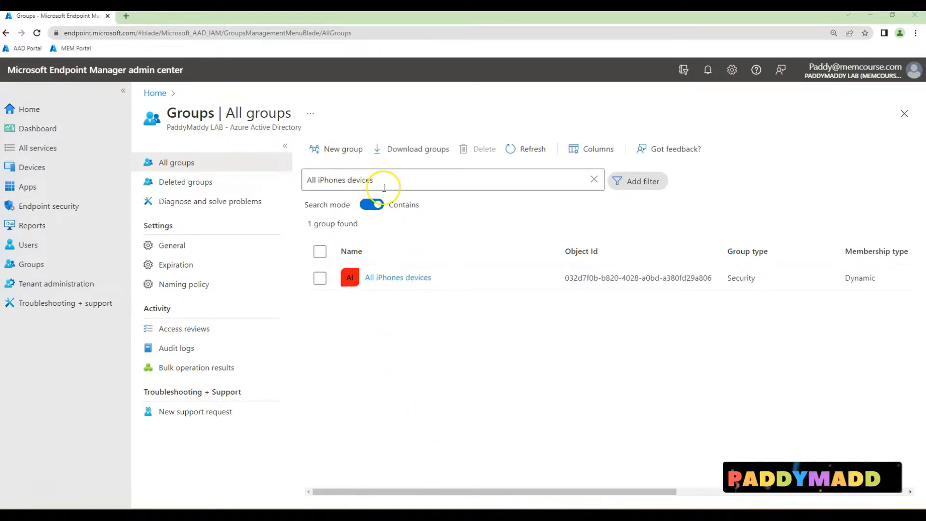
click(397, 277)
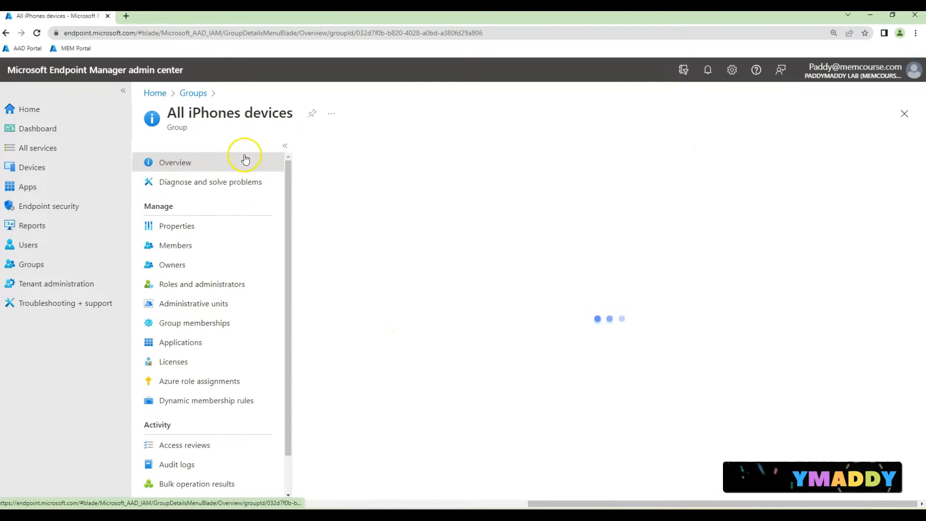
click(176, 245)
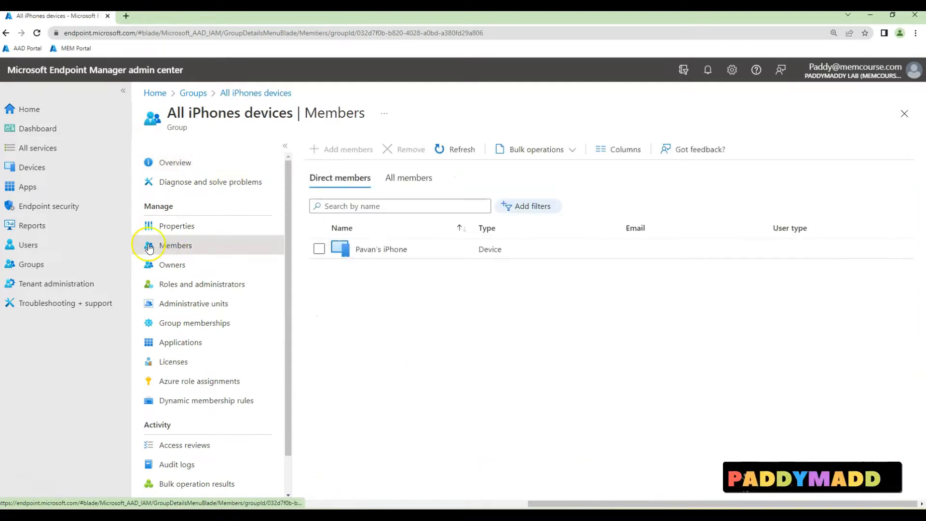
click(381, 249)
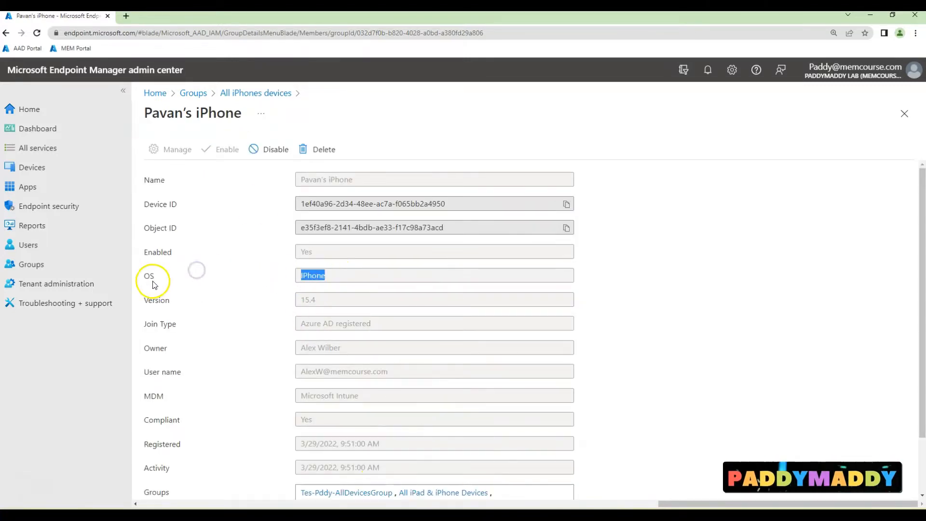
mouse_move(453, 314)
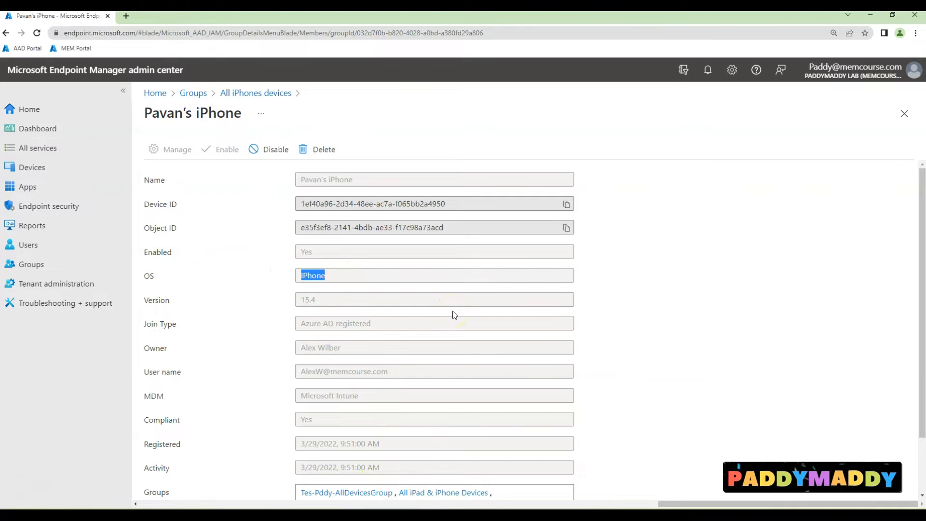